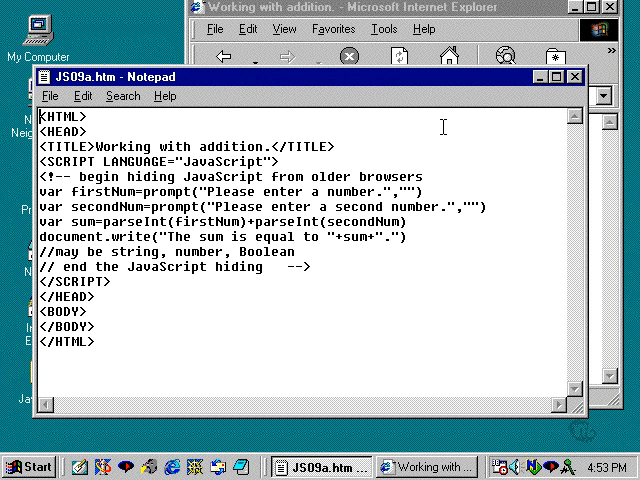
- Select 'Int' in the first parseInt call on the var sum line
{"action": "double_click", "coordinate": [155, 221]}
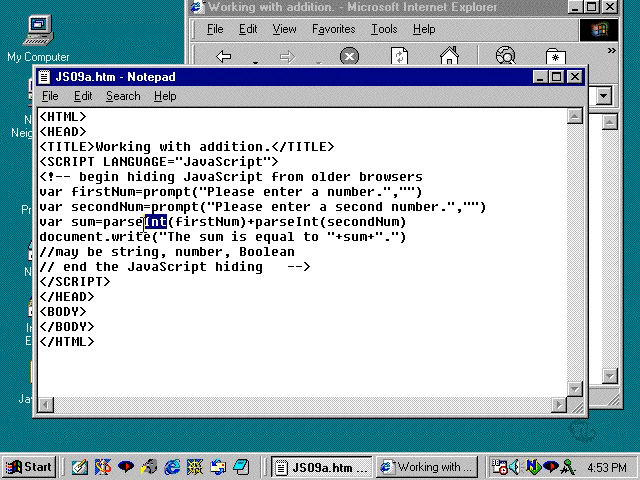